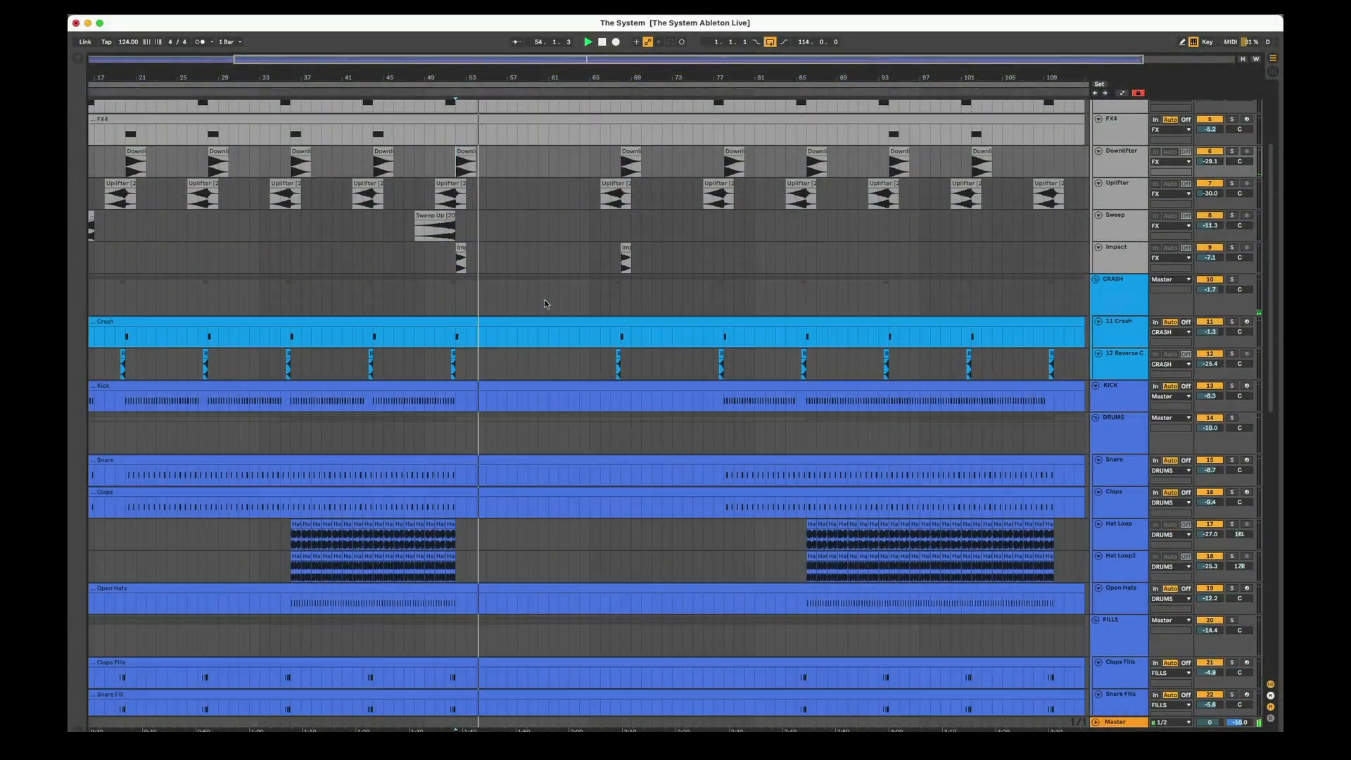
{"action": "scroll", "scroll_direction": "down", "scroll_amount": 3}
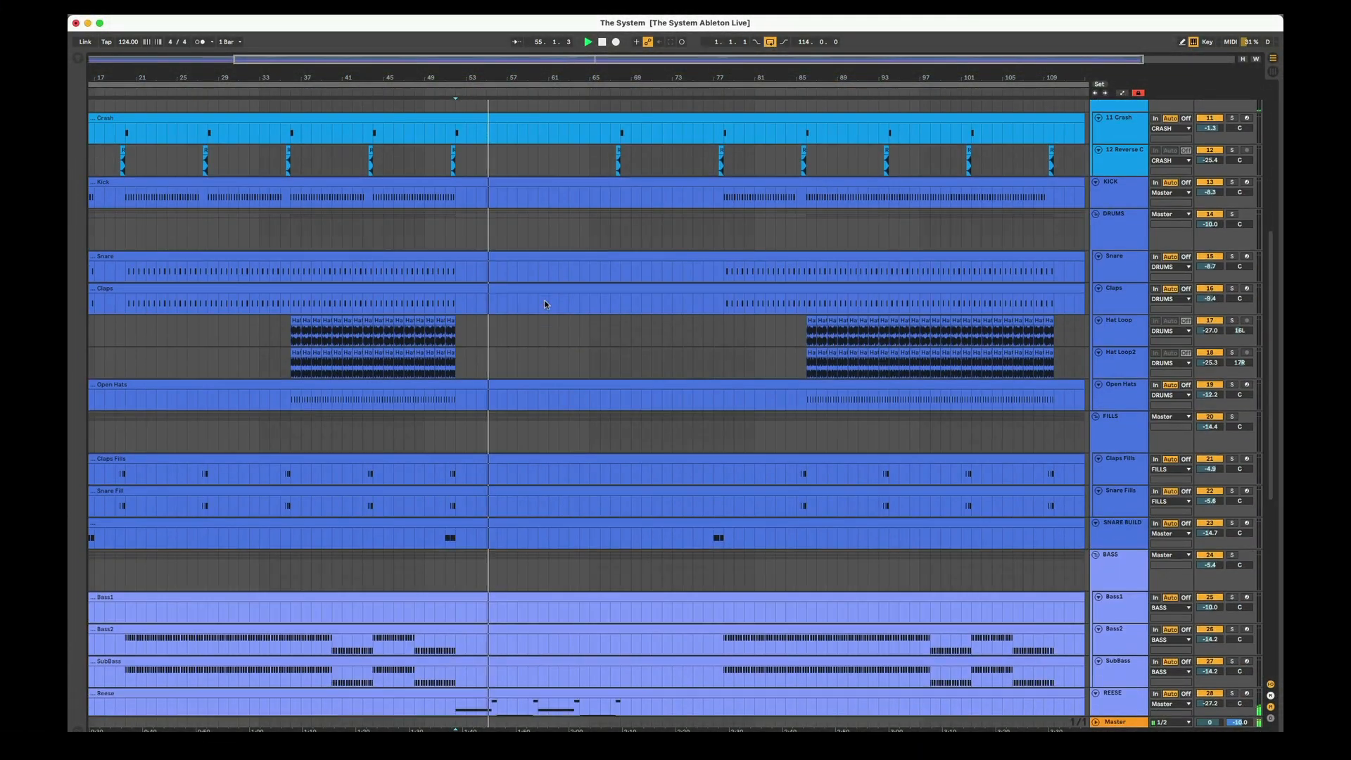
{"action": "scroll", "scroll_direction": "down", "scroll_amount": 3}
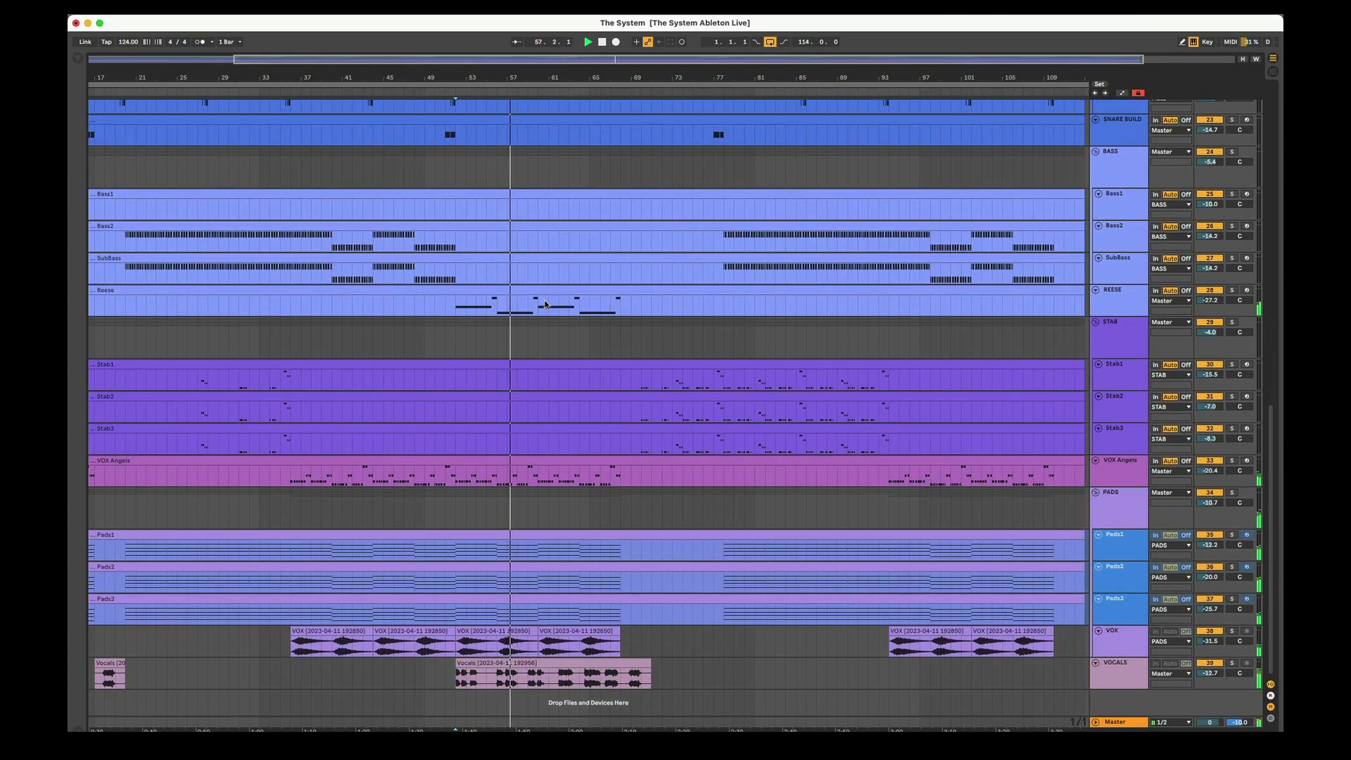
{"action": "scroll", "scroll_direction": "down", "scroll_amount": 3}
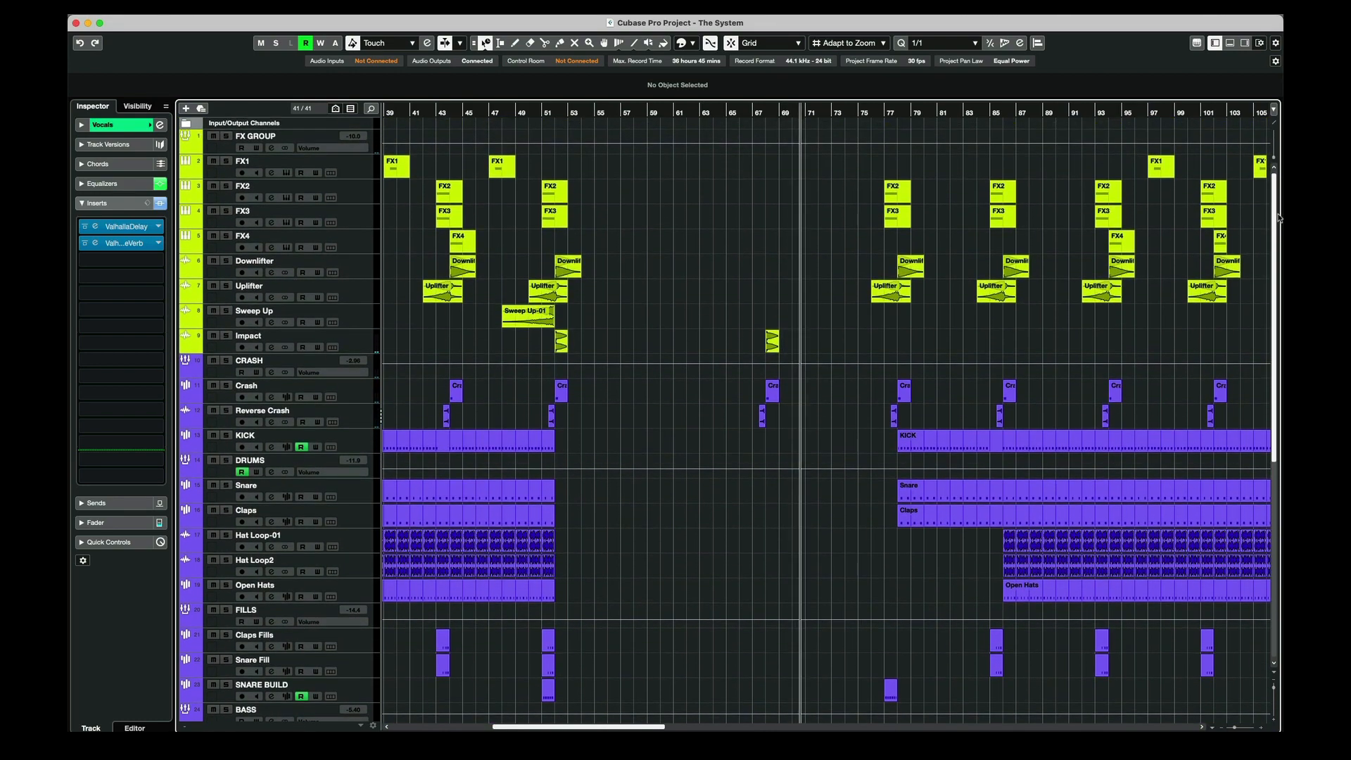
{"action": "scroll", "scroll_direction": "down", "scroll_amount": 3}
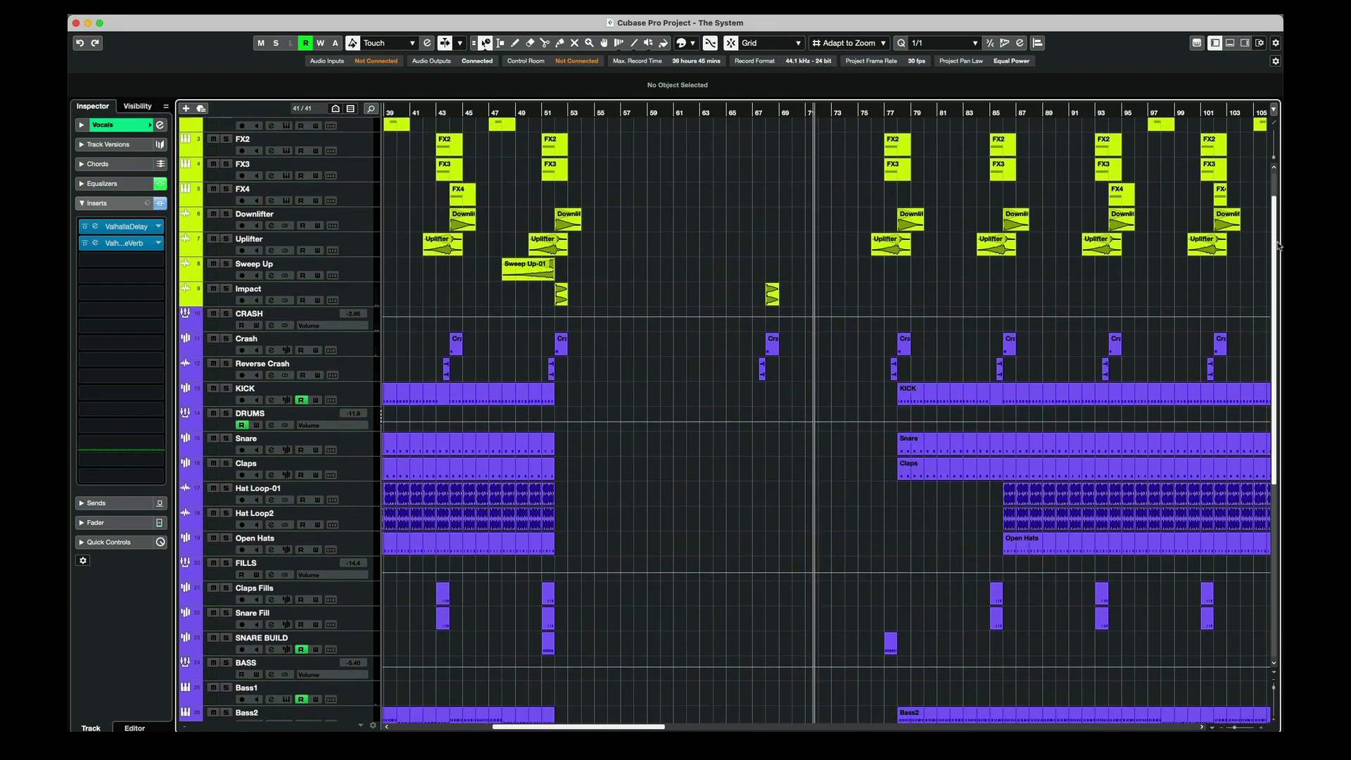
{"action": "scroll", "scroll_direction": "down", "scroll_amount": 3}
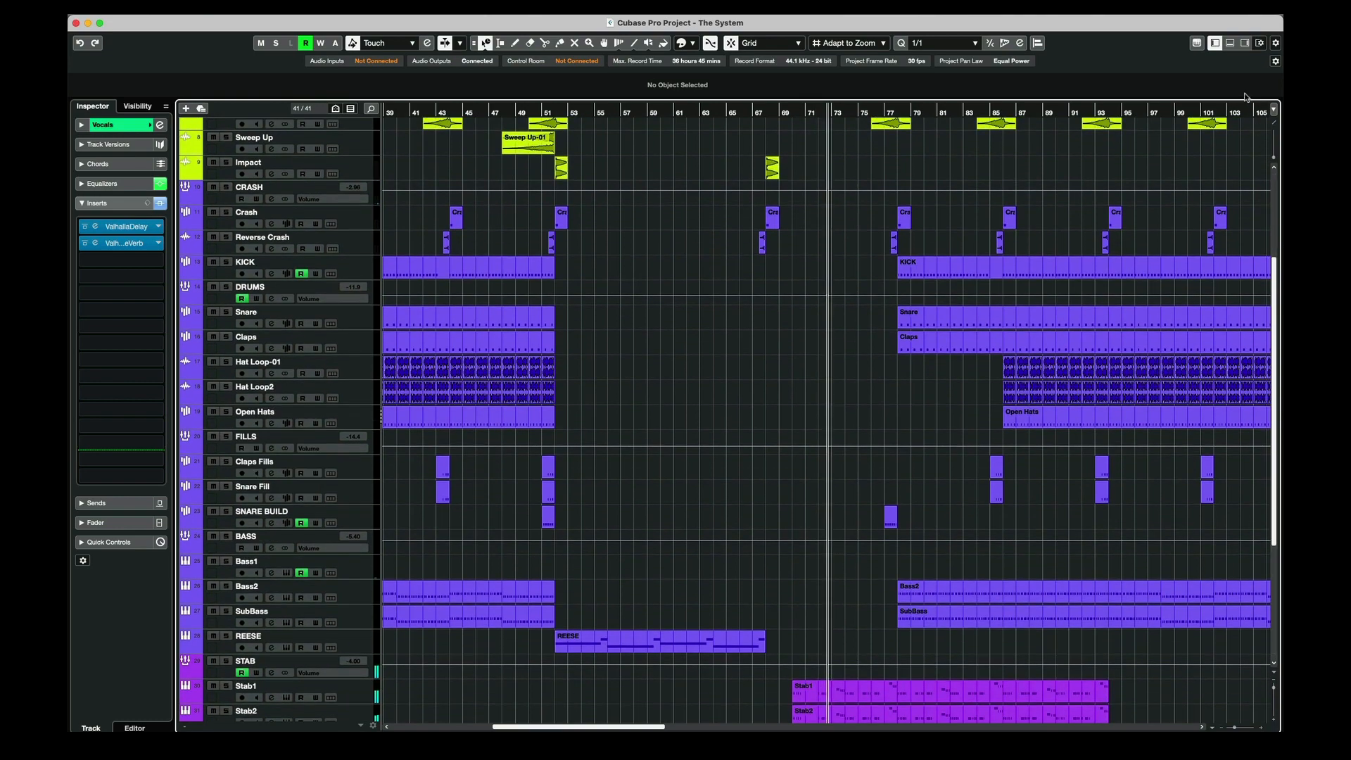